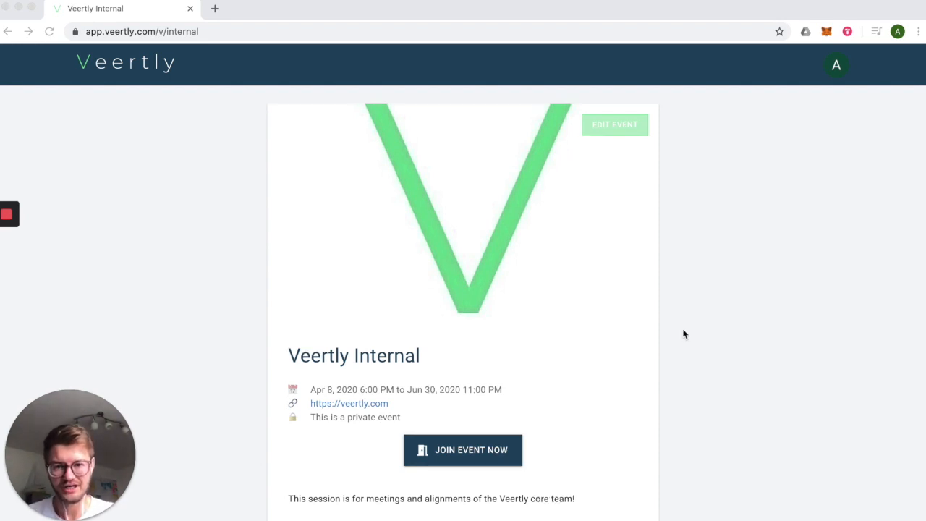
Step: Enter the live Veertly Internal event and go into its Main Stage video call
scroll("down", 3)
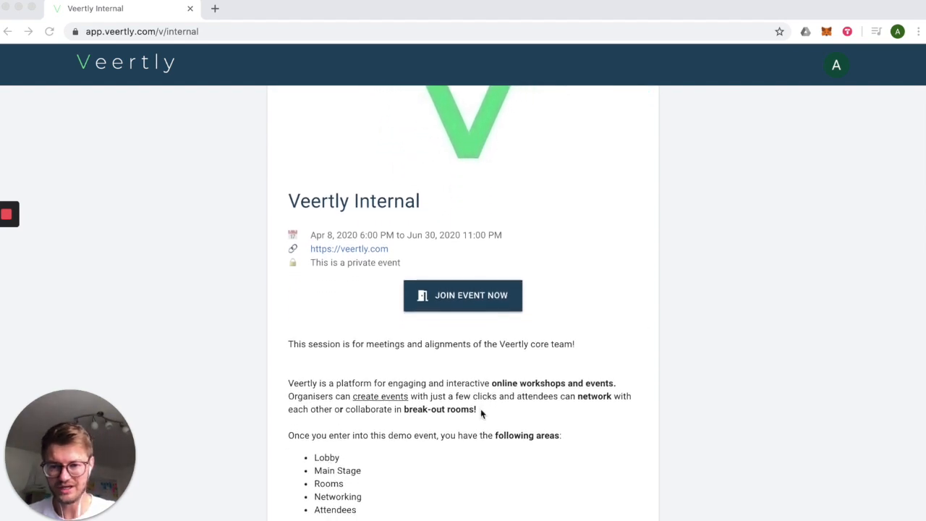
scroll("down", 3)
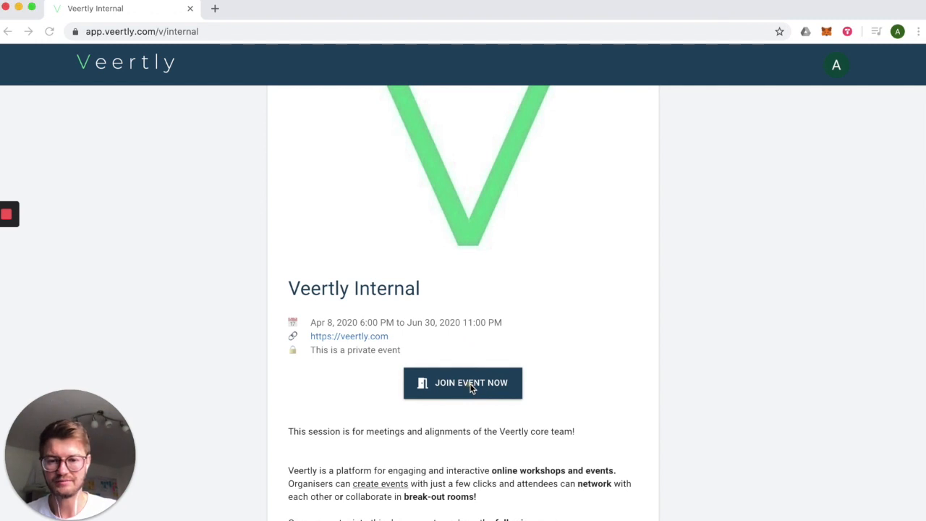
left_click(463, 383)
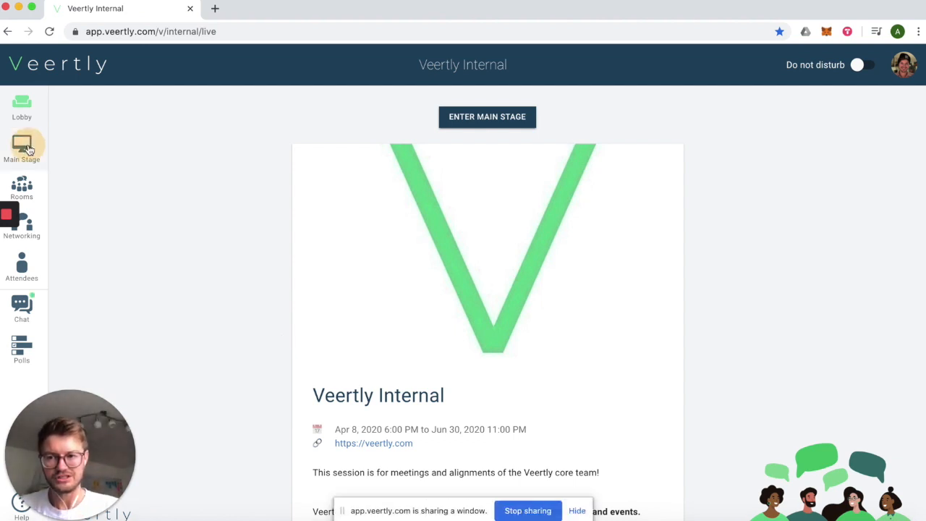
left_click(487, 117)
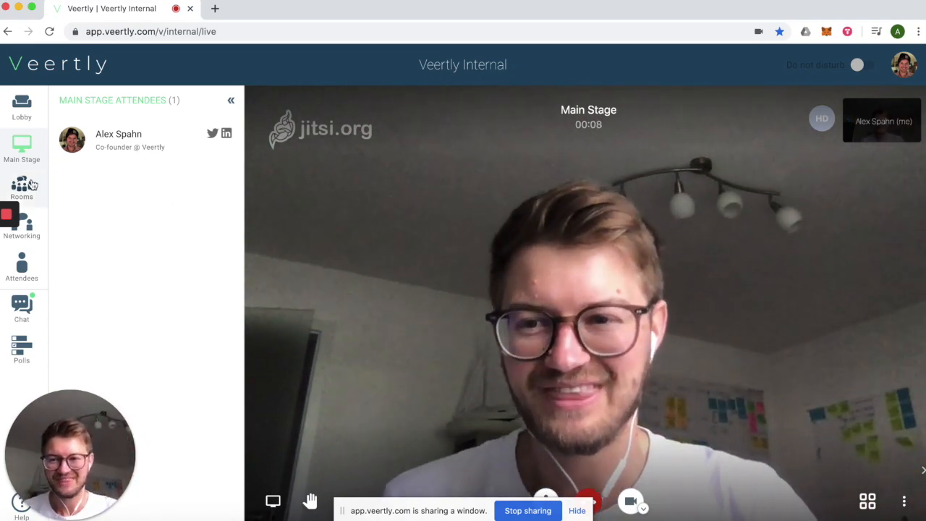
Step: Leave the Main Stage and show the event's list of five rooms
left_click(22, 188)
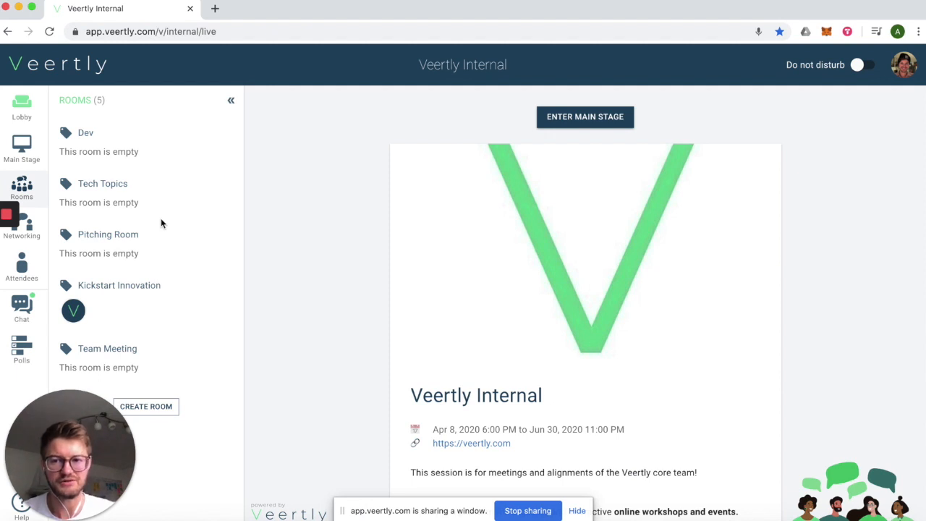
mouse_move(144, 309)
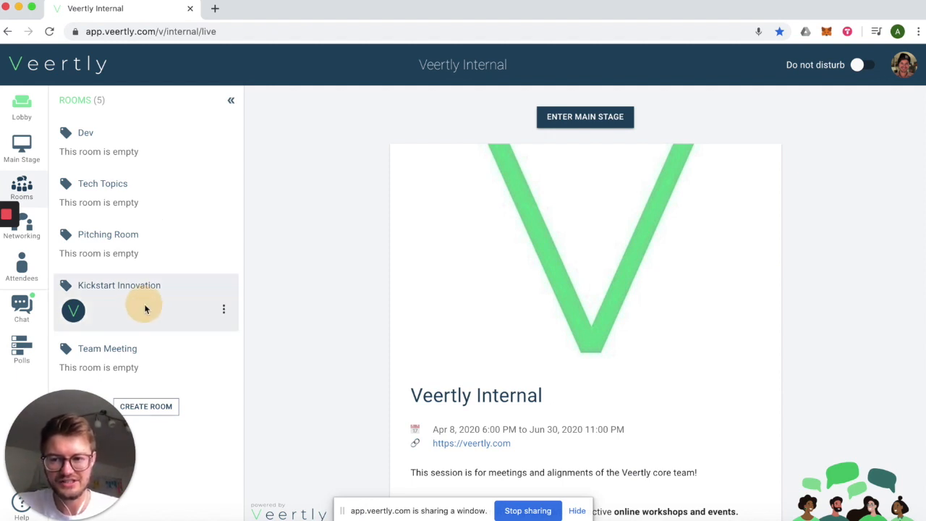
mouse_move(458, 319)
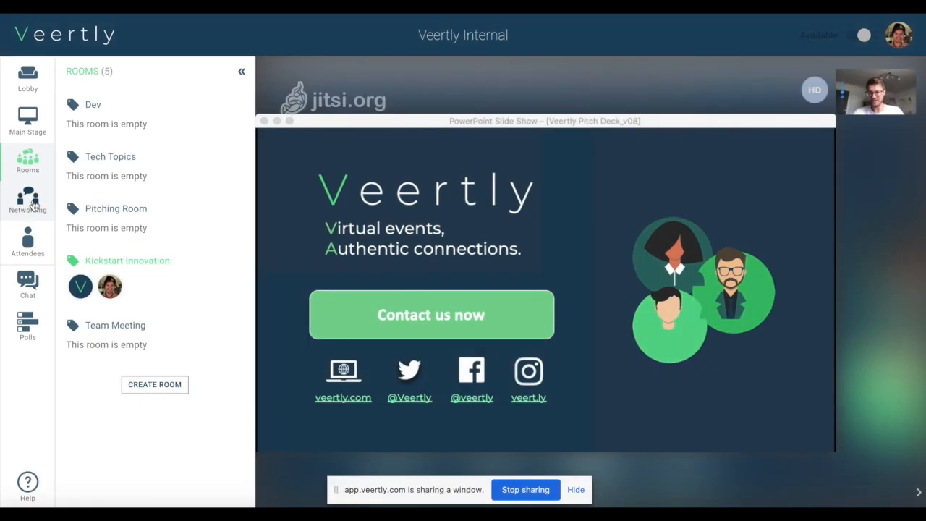
Step: Start a networking video conversation with the first attendee, then leave it
left_click(27, 202)
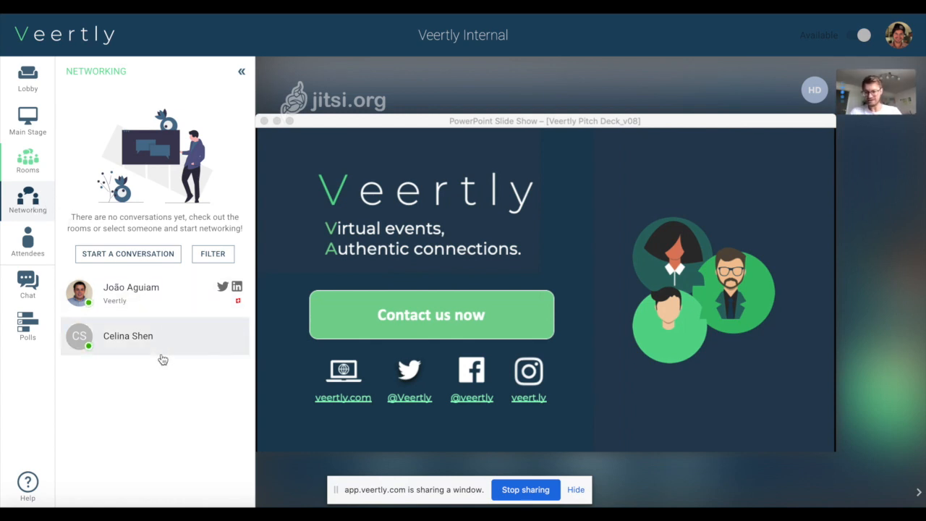
mouse_move(164, 306)
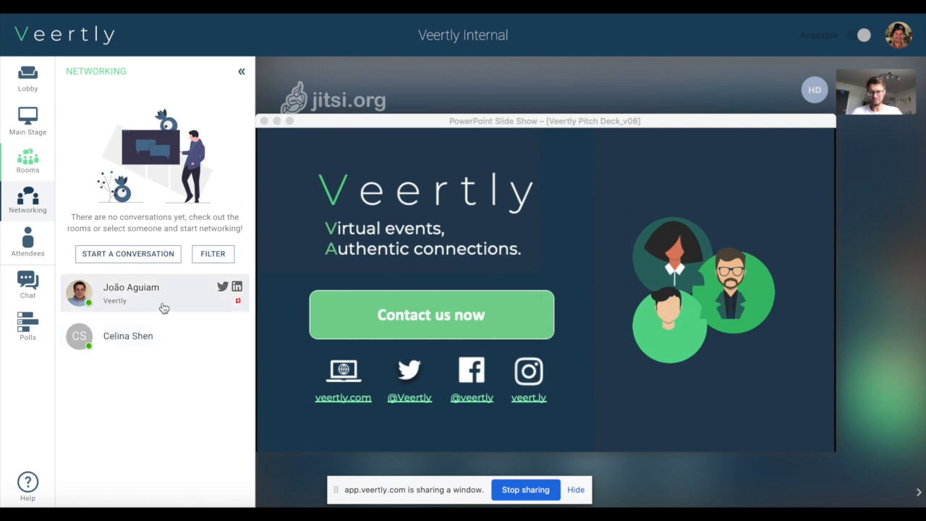
left_click(131, 293)
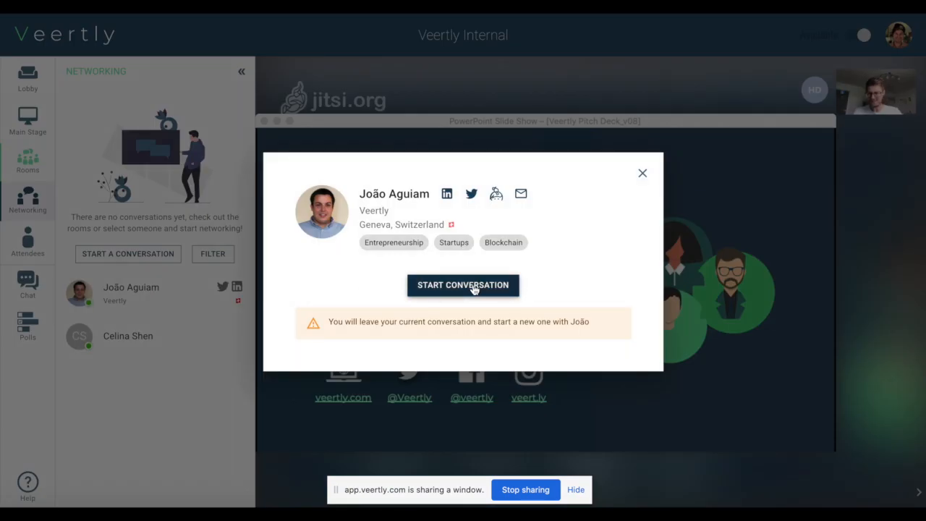
mouse_move(510, 202)
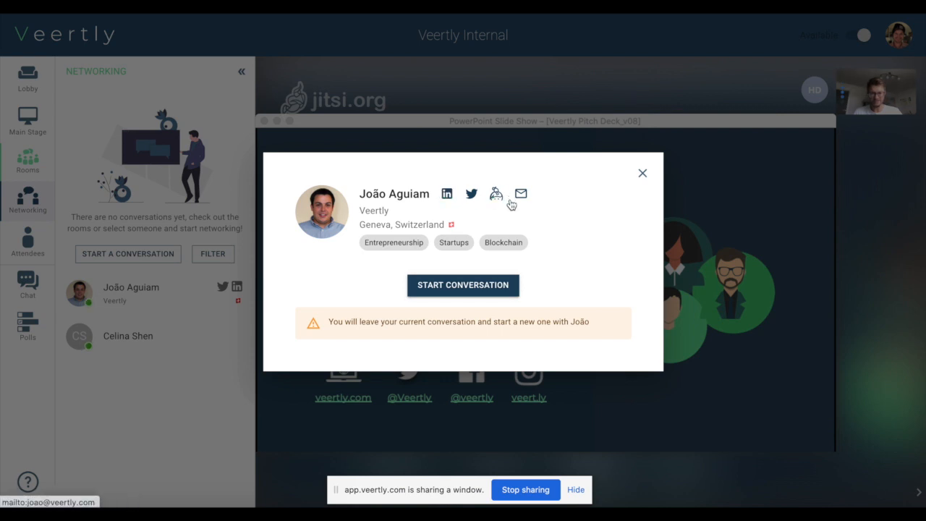
left_click(642, 173)
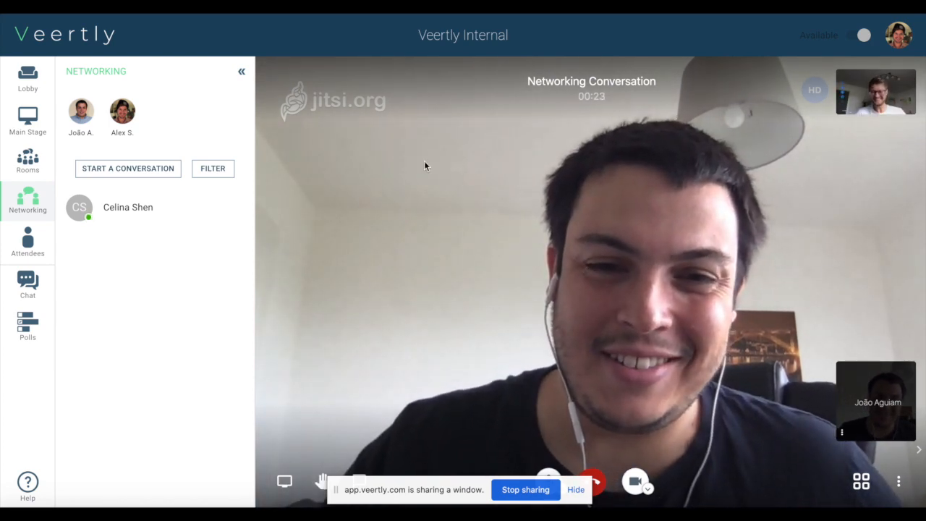
left_click(27, 201)
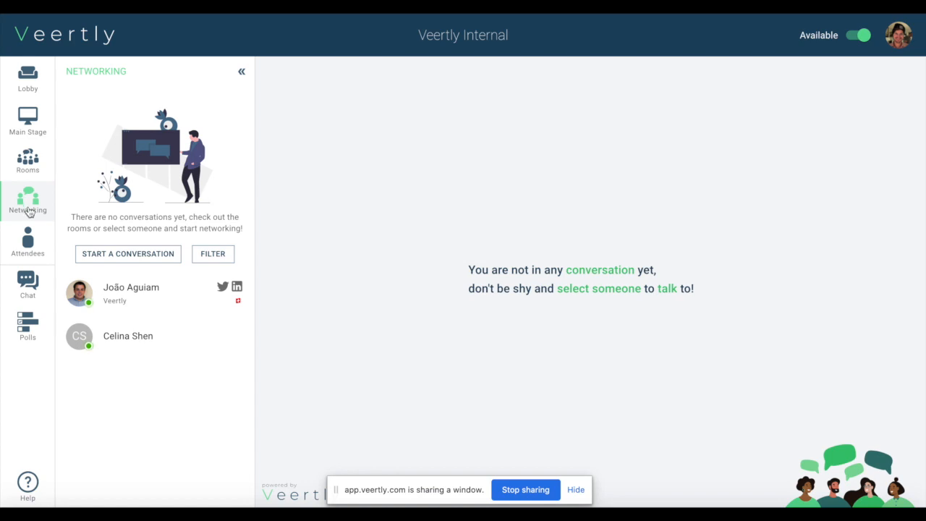
Step: View the attendee list, then post a 'Hello' message in the global event chat
left_click(28, 243)
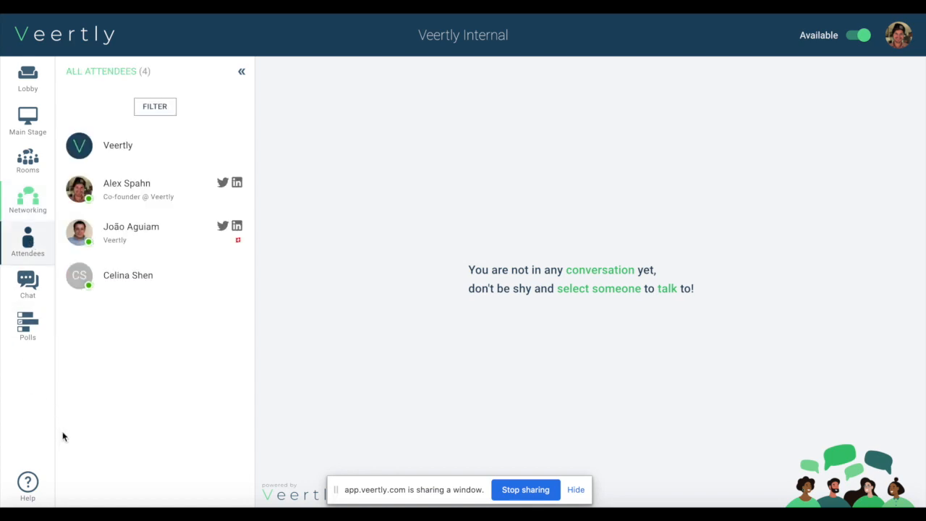
mouse_move(113, 445)
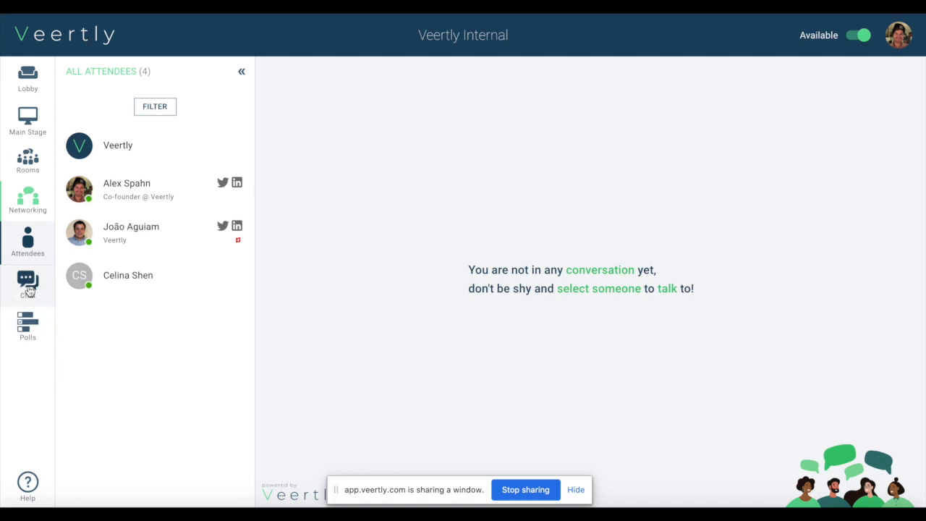
left_click(27, 285)
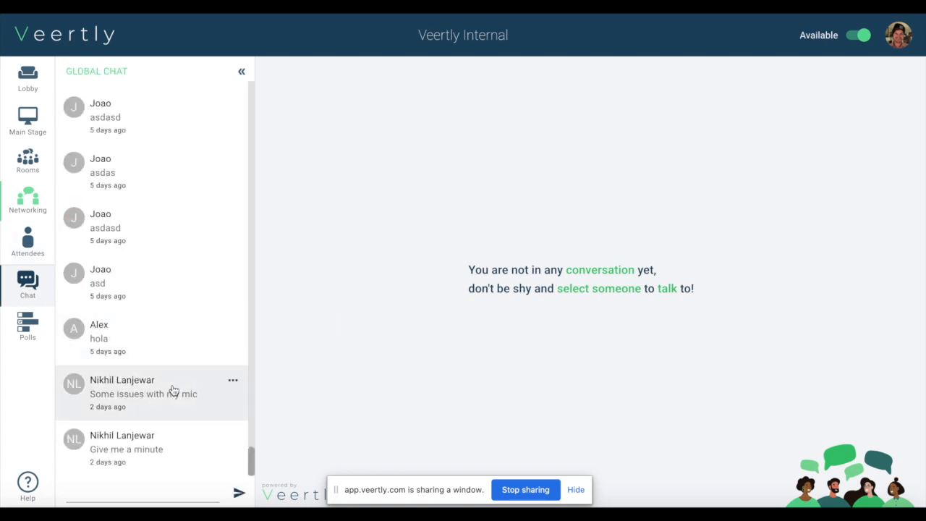
type("Hel")
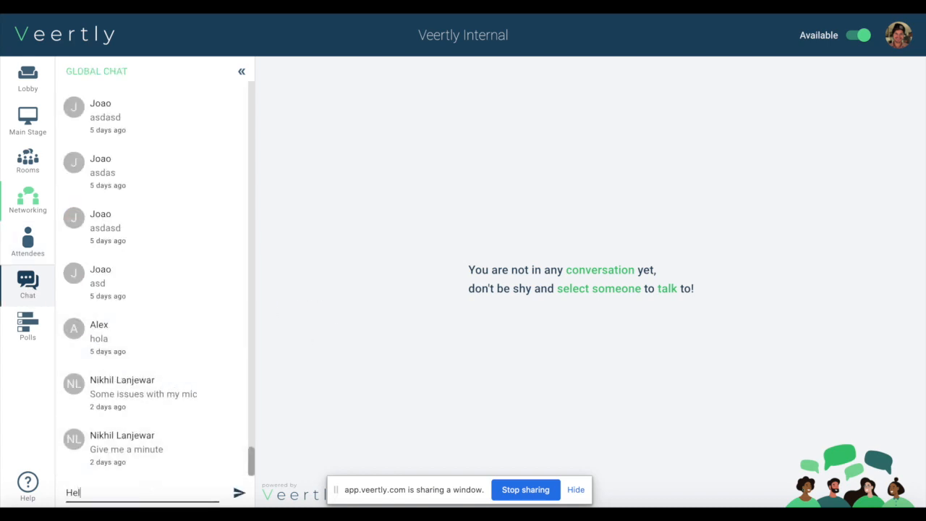
left_click(239, 493)
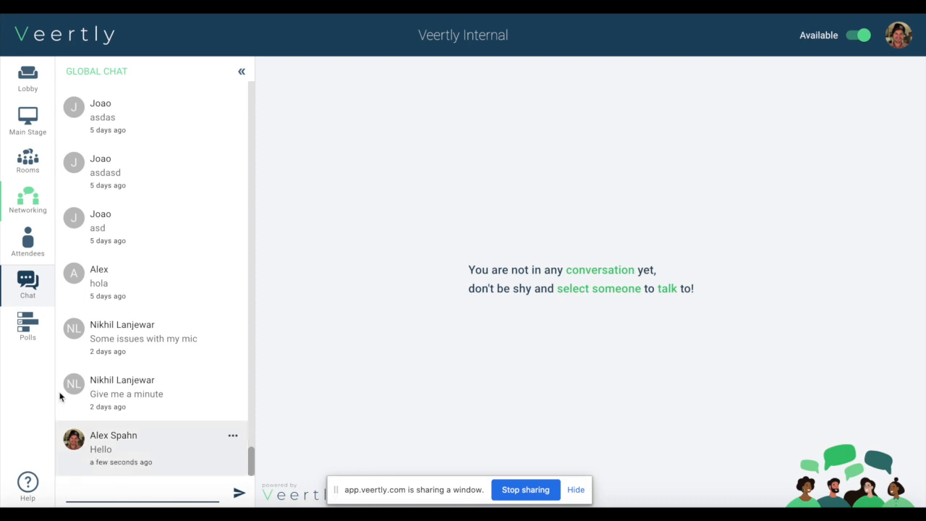
mouse_move(28, 282)
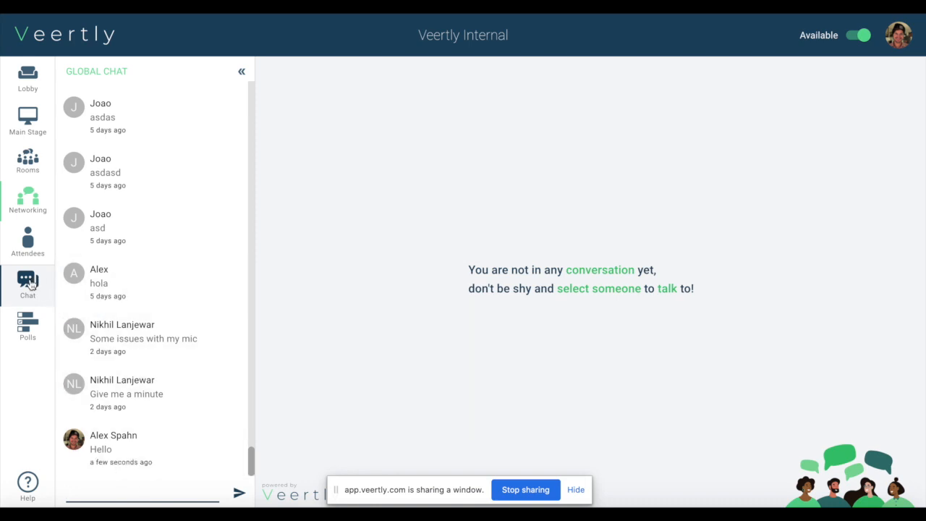
Step: View the coming-soon polls section, then switch to the organizer's upcoming events overview
left_click(28, 325)
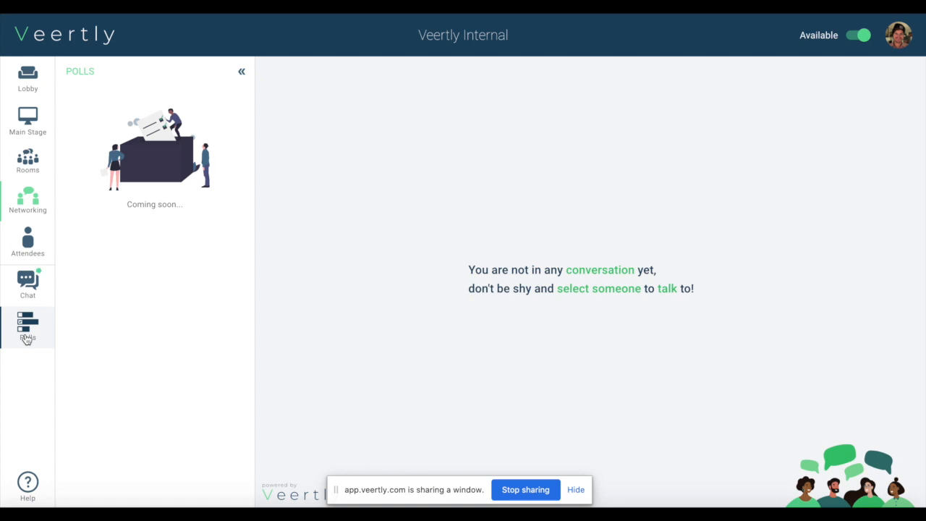
mouse_move(33, 308)
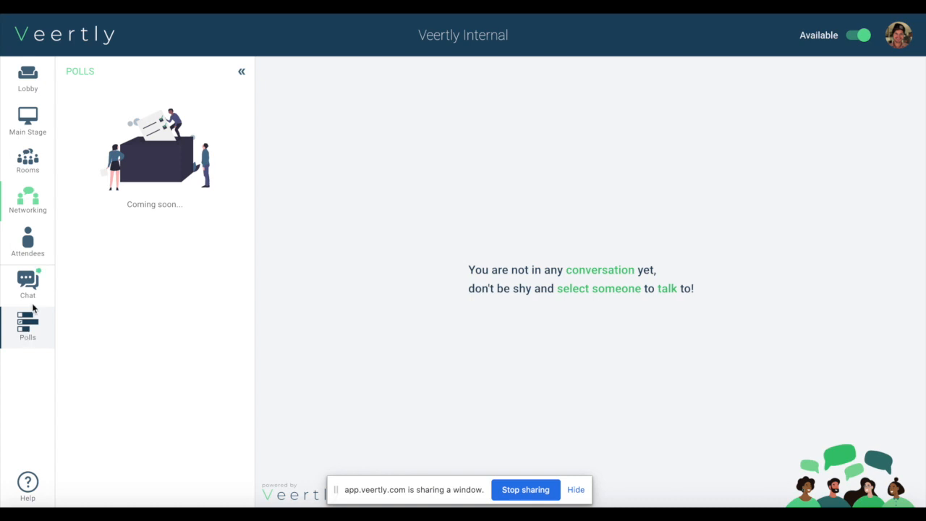
mouse_move(215, 269)
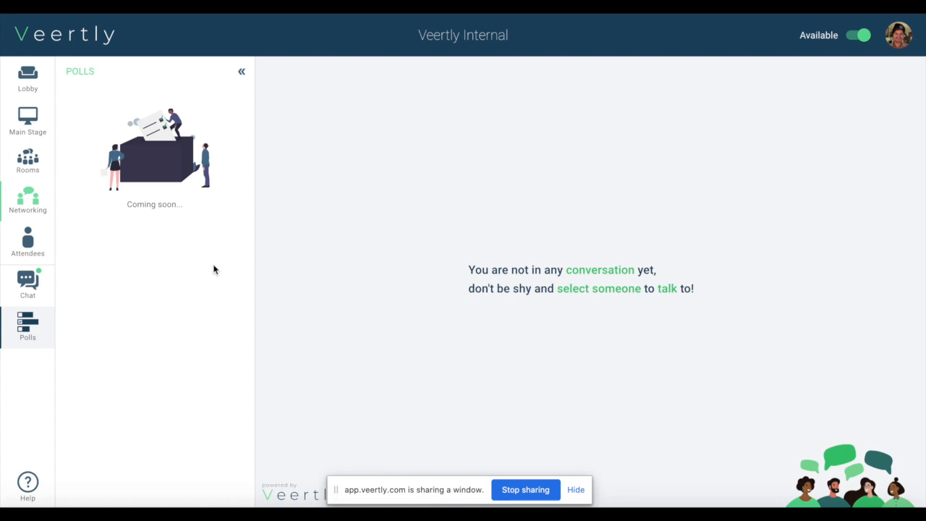
left_click(282, 10)
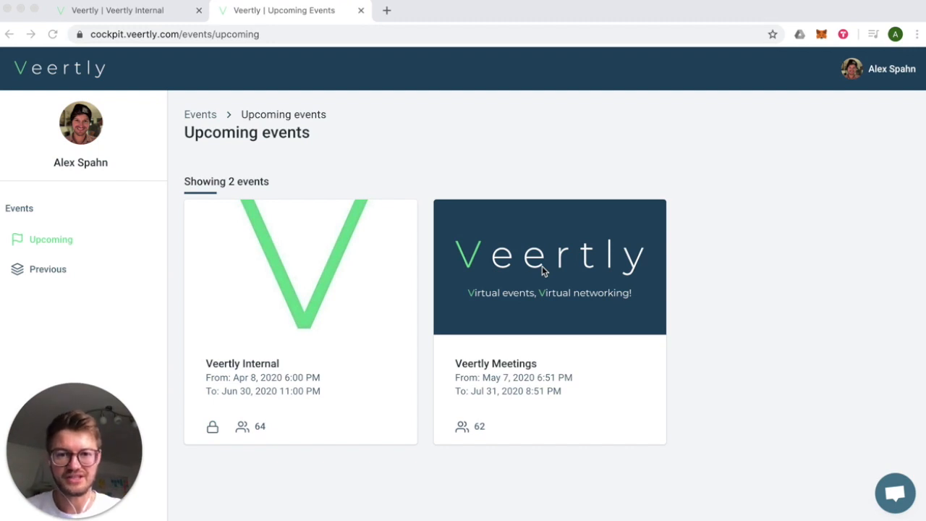
mouse_move(514, 322)
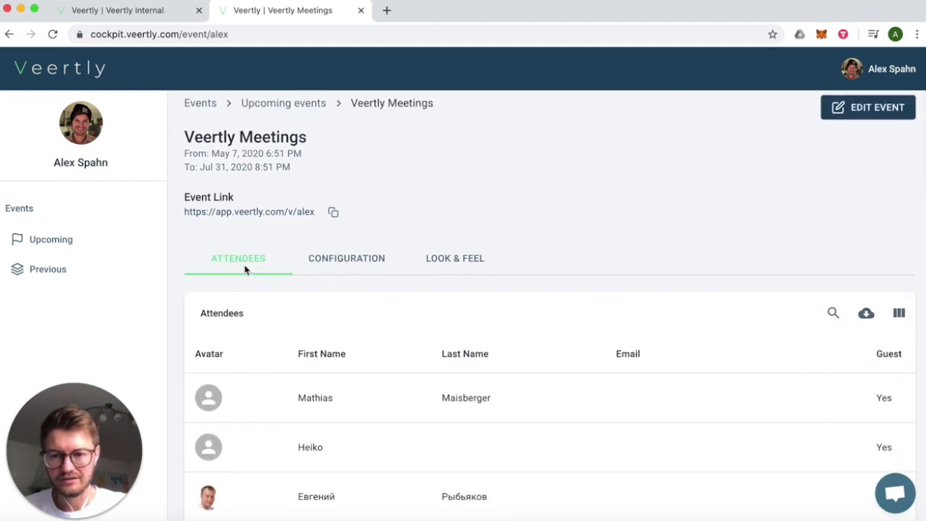
Step: Show the Veertly Meetings event's configuration settings with access code and MiniPlayer disabled
left_click(346, 259)
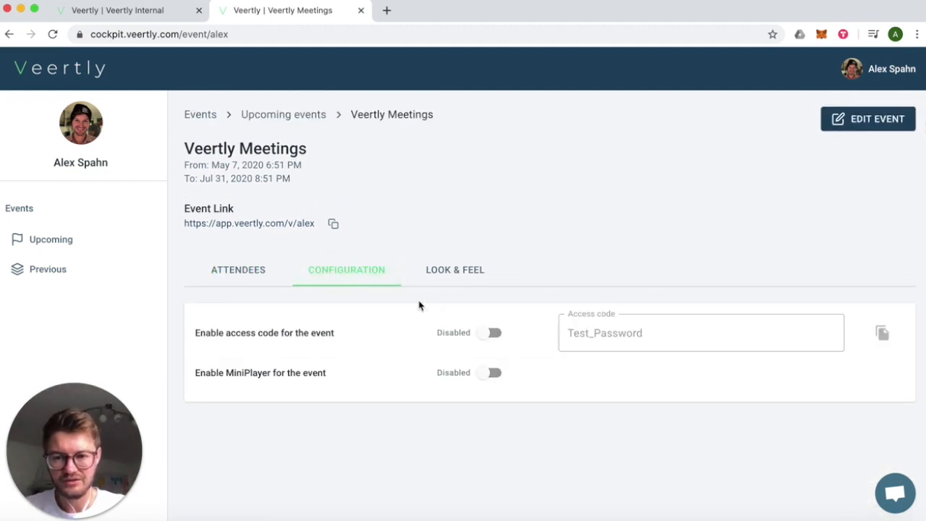
mouse_move(495, 345)
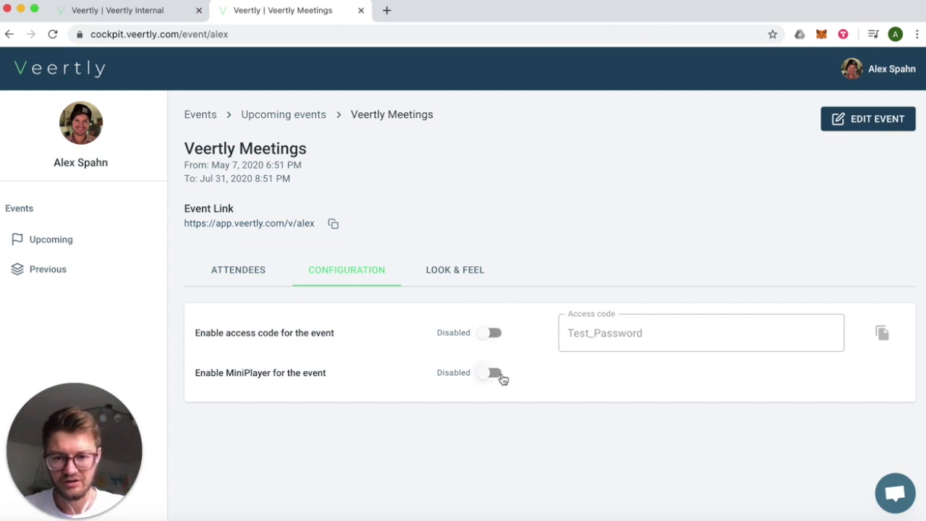
Step: Review Look & Feel navigation bar and theme colors, re-enable Networking, then return to the Main Stage
left_click(455, 270)
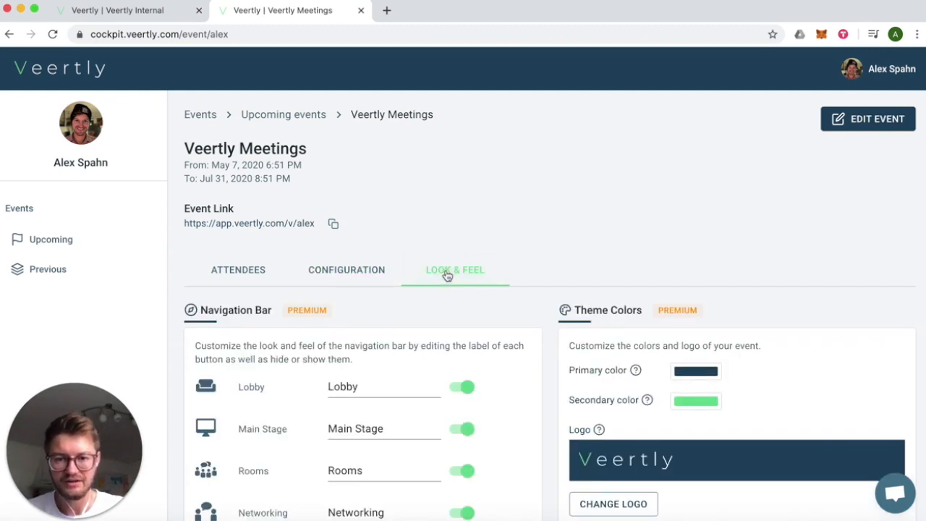
scroll("down", 3)
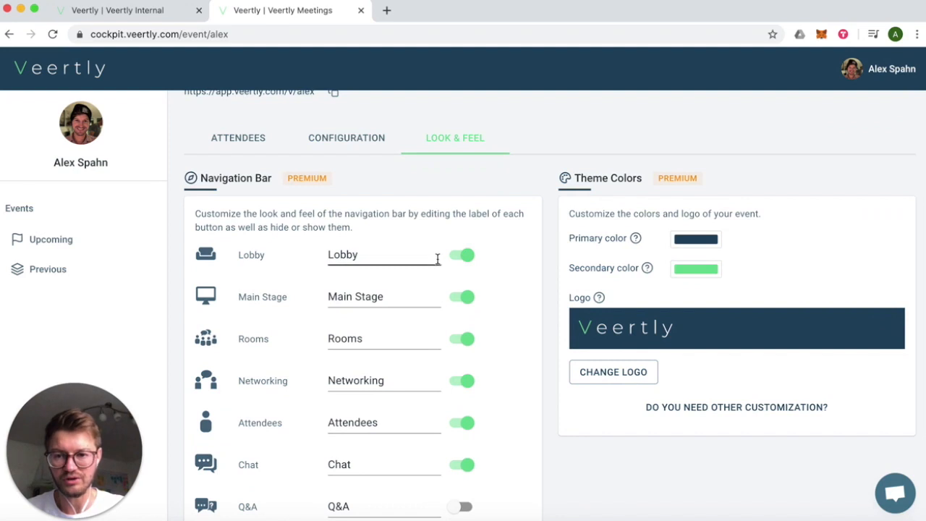
scroll("down", 3)
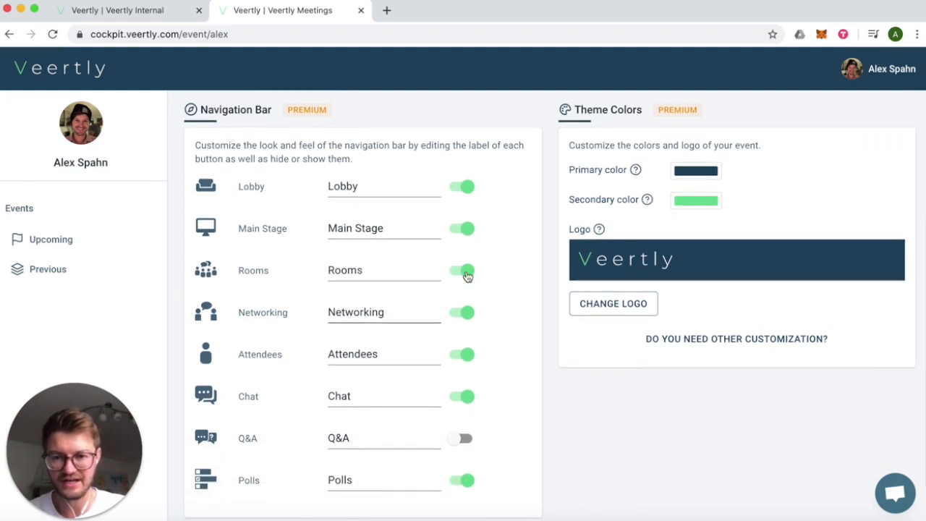
mouse_move(462, 312)
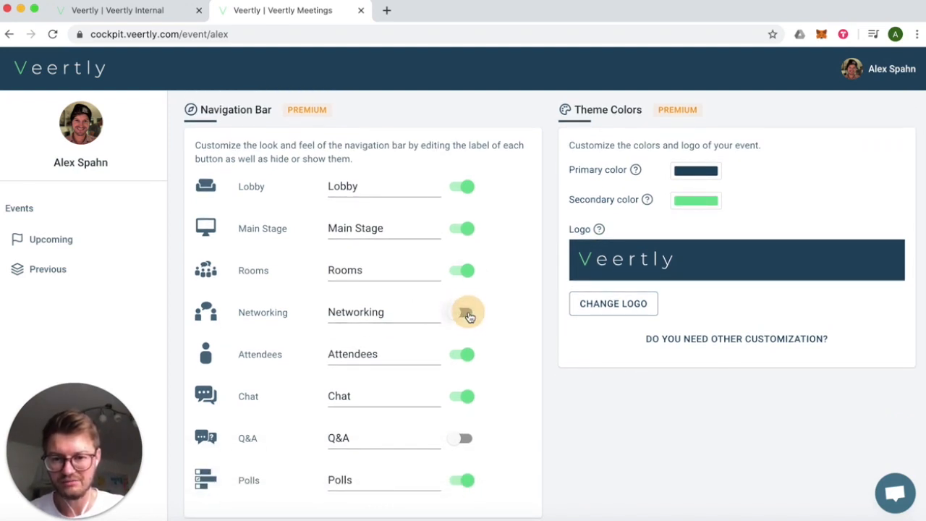
left_click(461, 312)
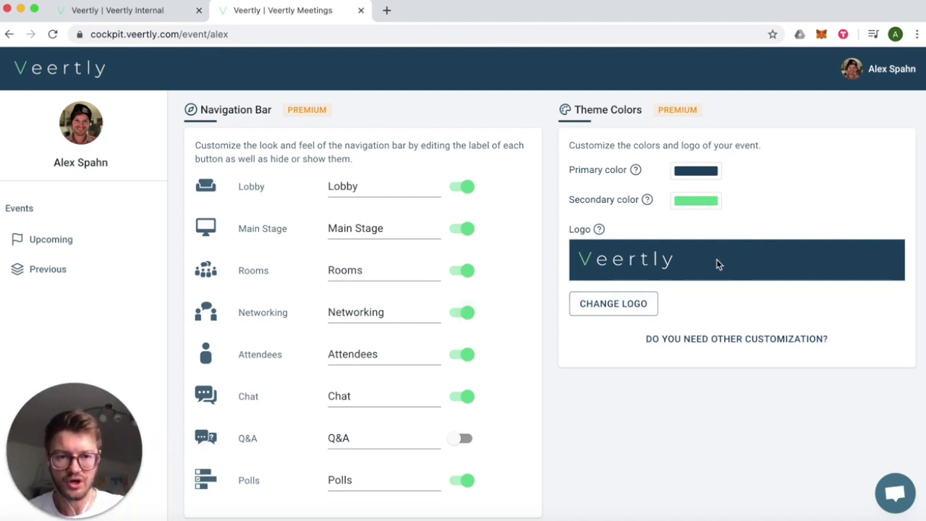
scroll("down", 3)
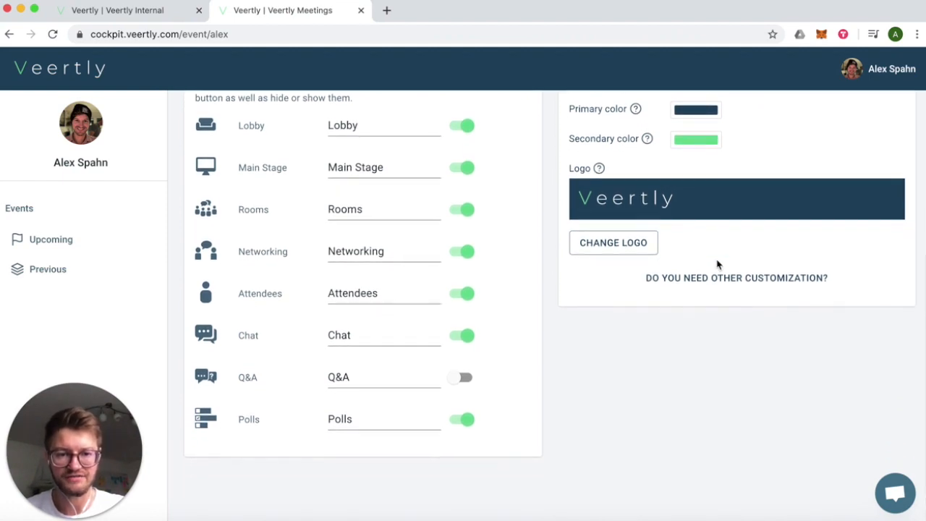
scroll("up", 3)
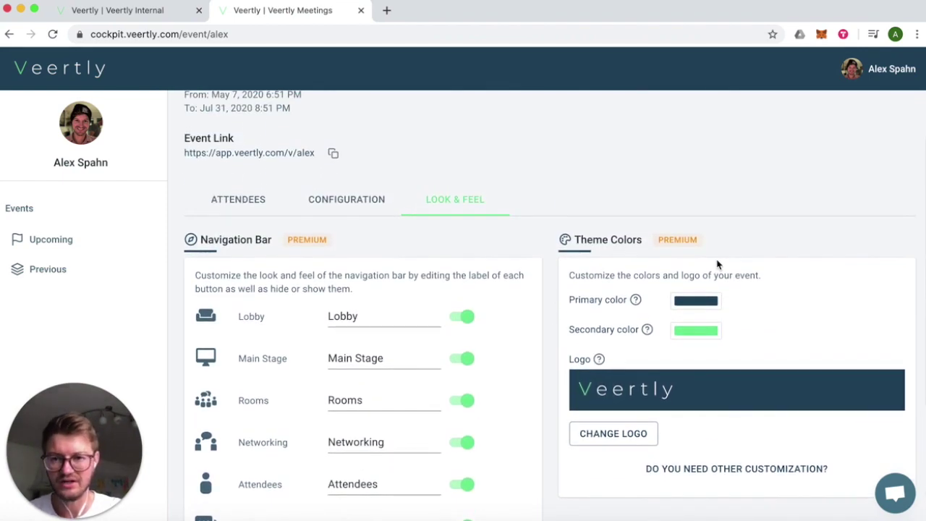
left_click(115, 10)
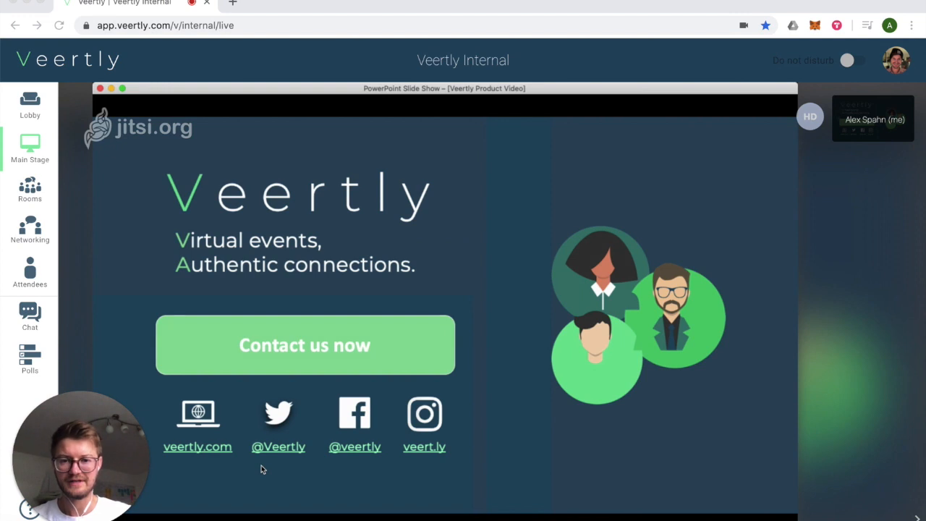